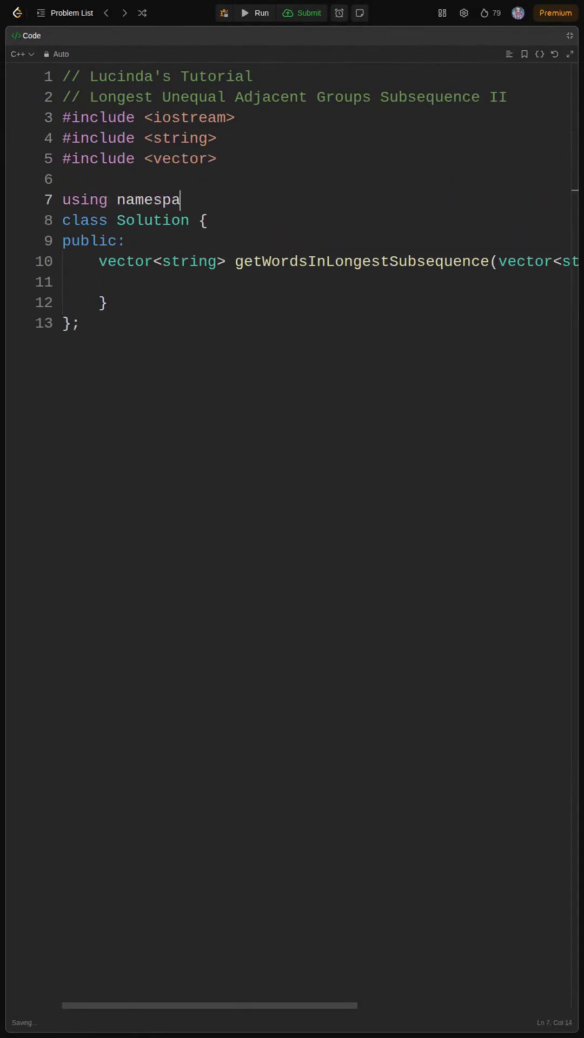
{"action": "type", "text": "ce std;"}
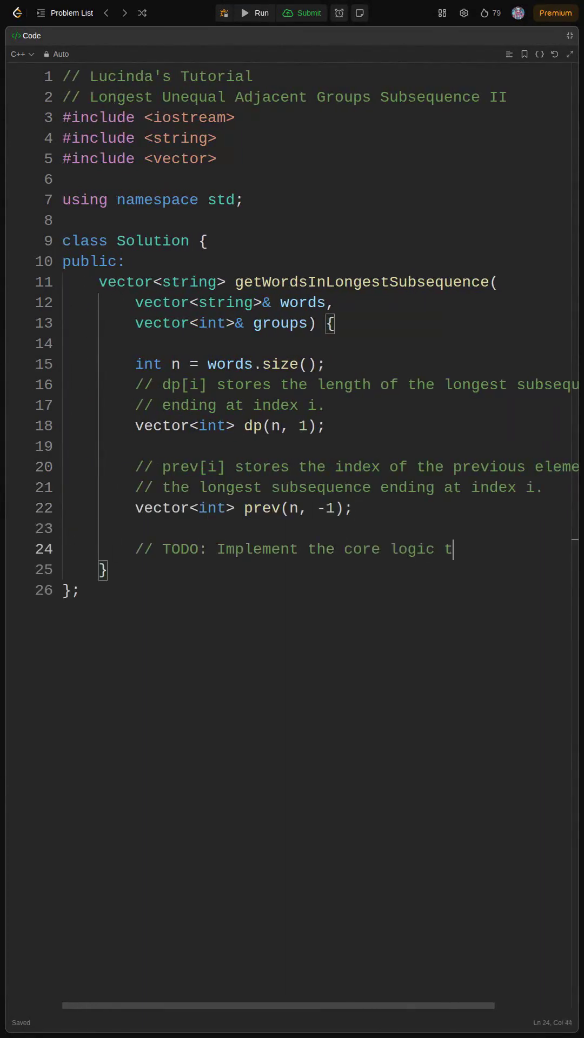
{"action": "type", "text": "o find the lon"}
{"action": "type", "text": "return diffCount == 1;"}
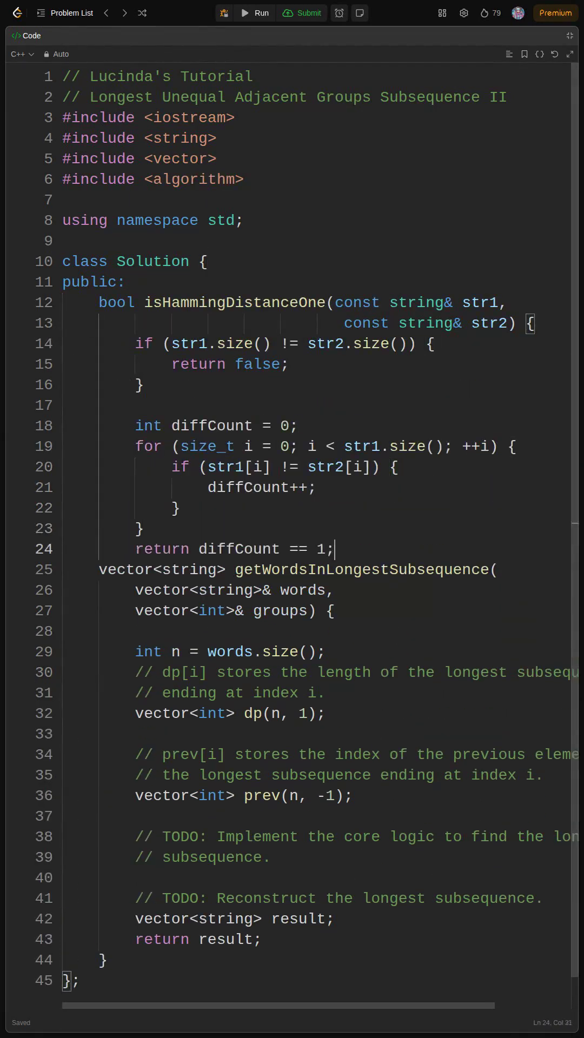
{"action": "type", "text": "}"}
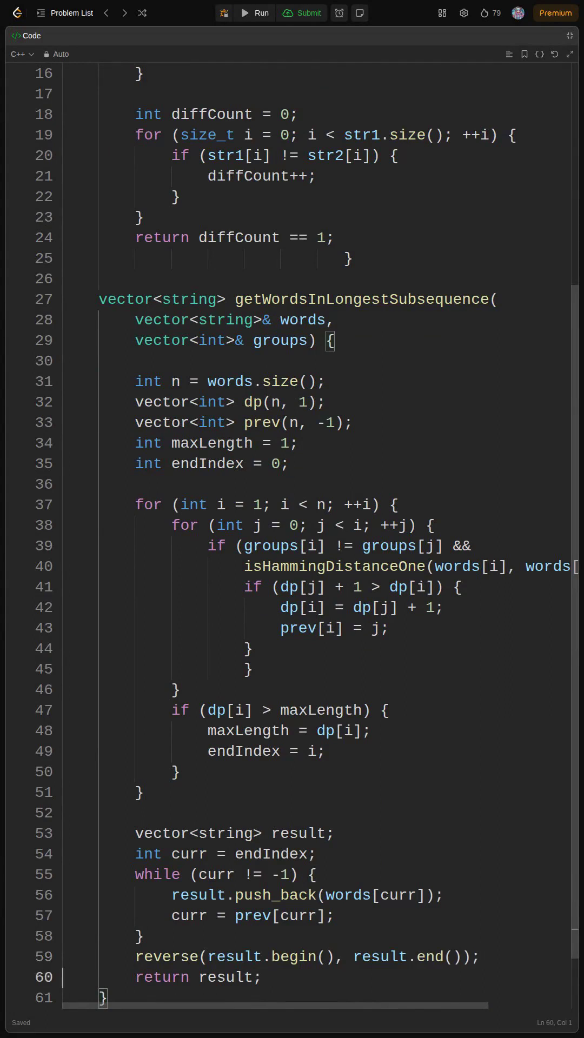
{"action": "scroll", "scroll_direction": "up", "scroll_amount": 3}
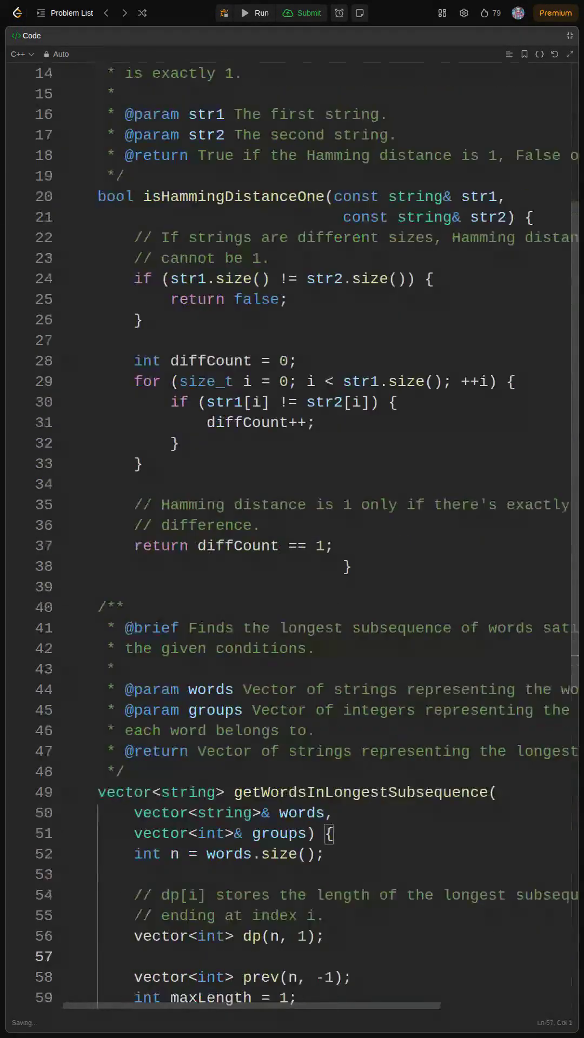
{"action": "scroll", "scroll_direction": "down", "scroll_amount": 3}
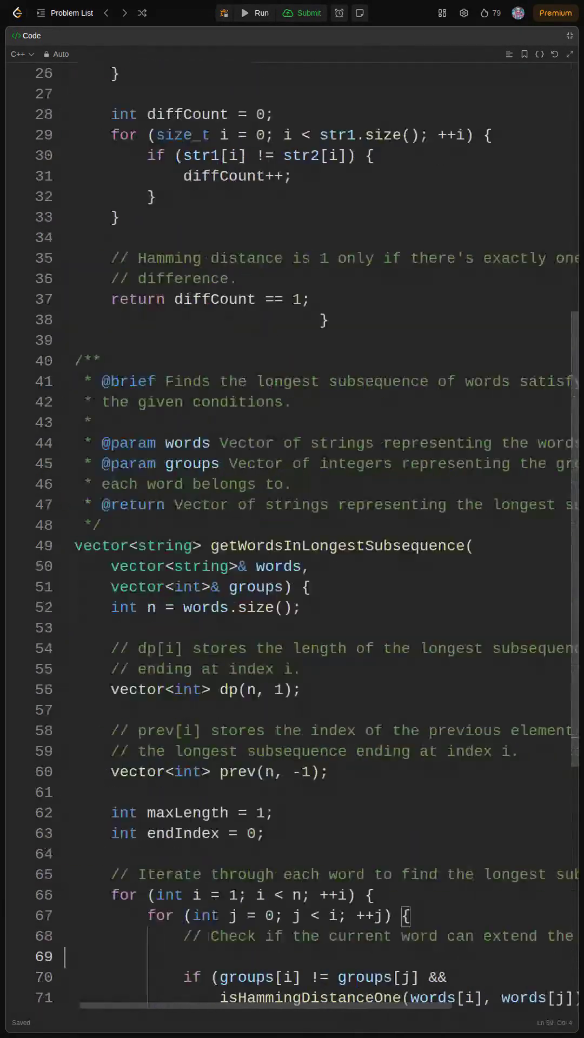
{"action": "scroll", "scroll_direction": "down", "scroll_amount": 3}
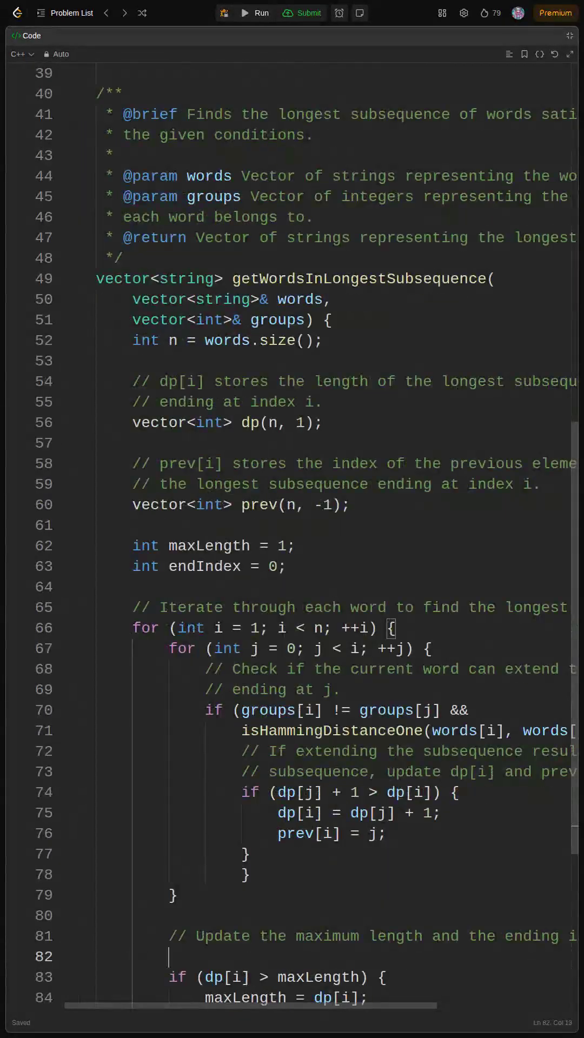
{"action": "scroll", "scroll_direction": "down", "scroll_amount": 3}
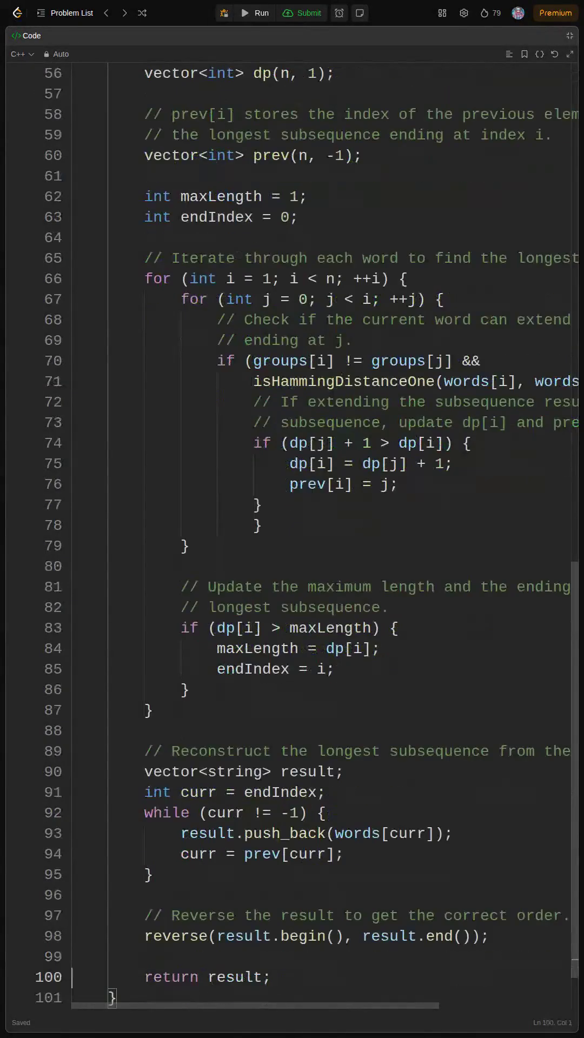